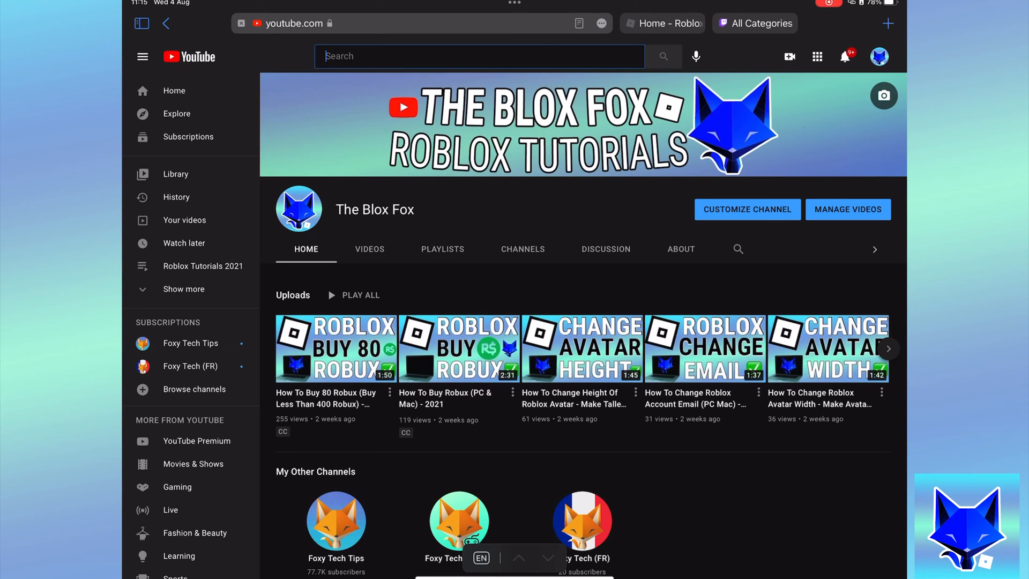
Step: Browse The Blox Fox channel page, then switch to the Twitch browse tab
{"action": "left_click", "coordinate": [523, 249]}
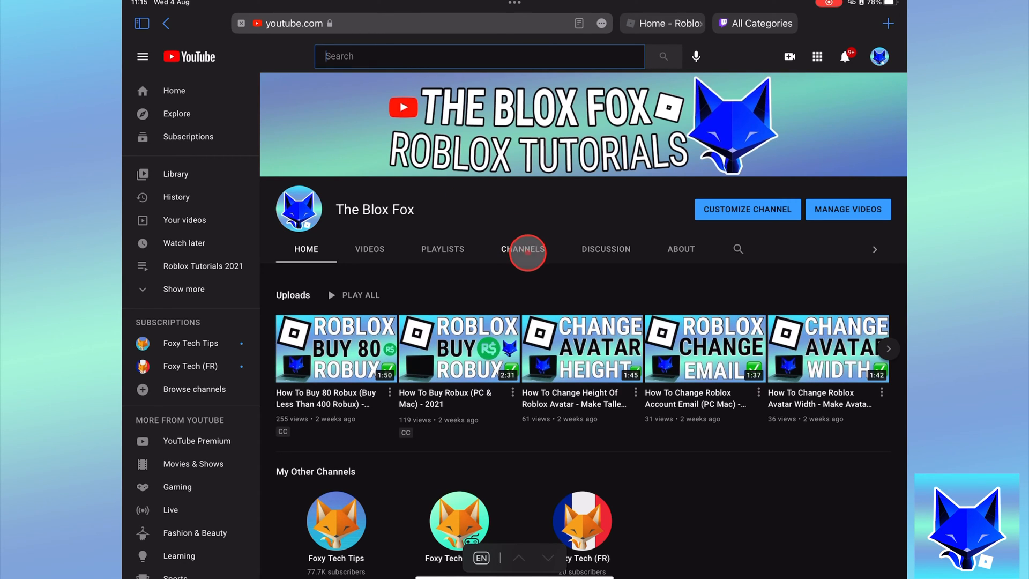
{"action": "scroll", "scroll_direction": "down", "scroll_amount": 3}
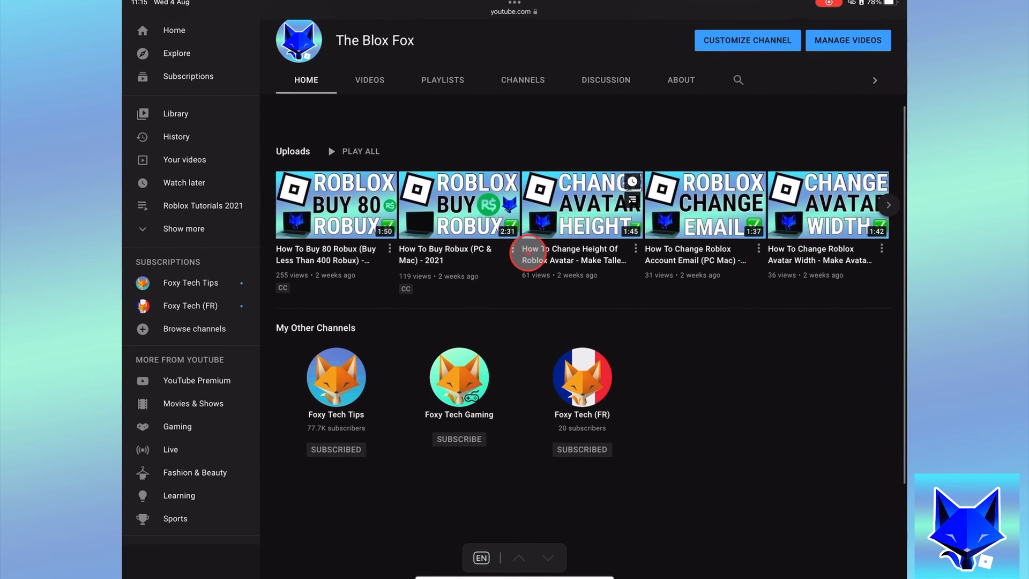
{"action": "scroll", "scroll_direction": "down", "scroll_amount": 3}
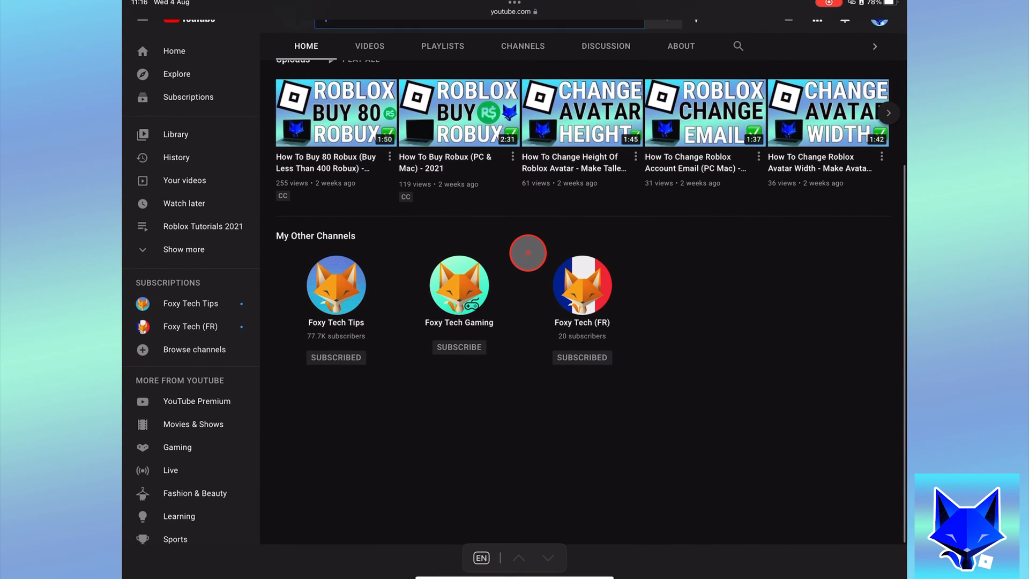
{"action": "scroll", "scroll_direction": "up", "scroll_amount": 3}
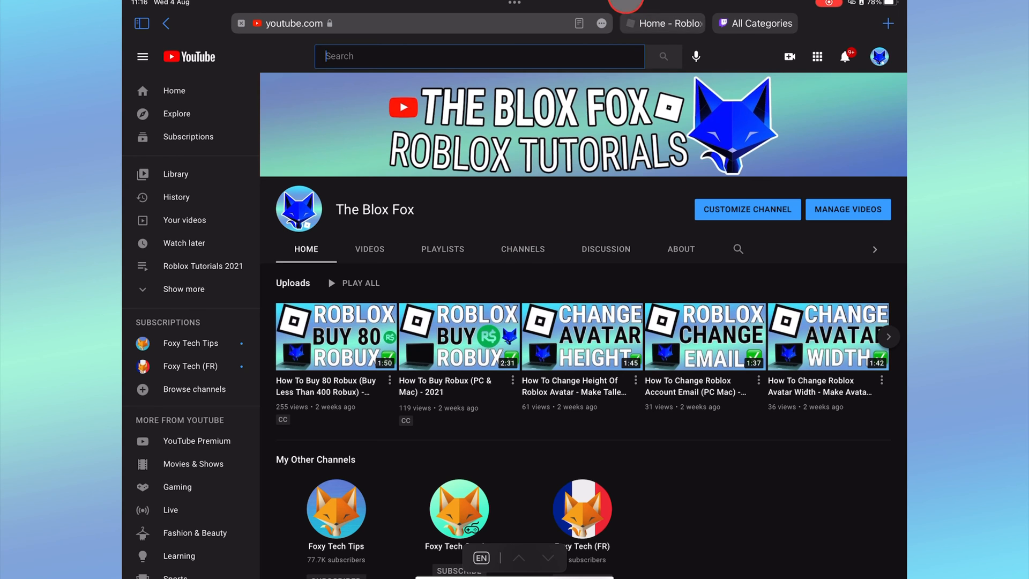
{"action": "left_click", "coordinate": [467, 22]}
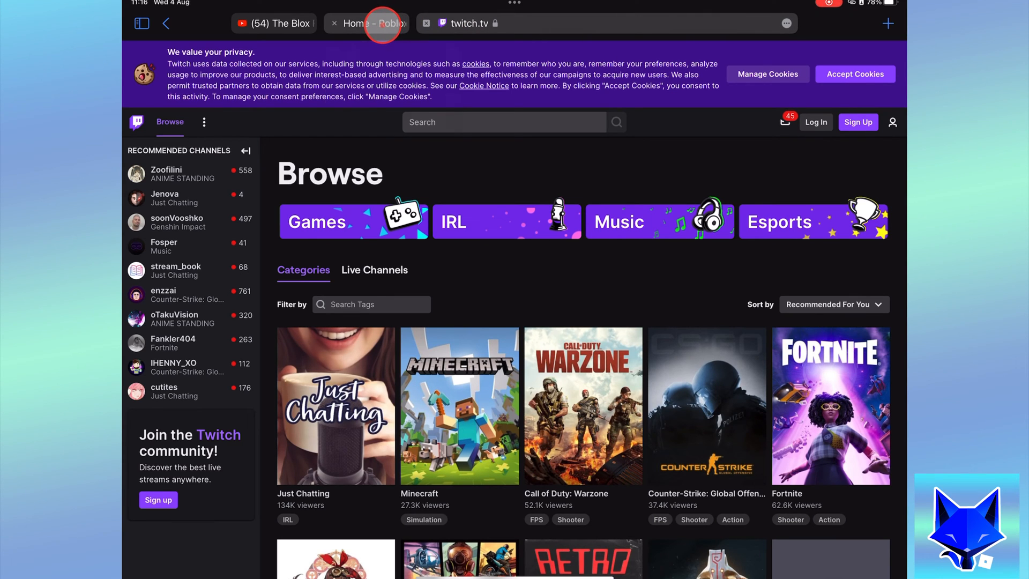
Step: Switch to the Roblox tab and reach Settings via the gear menu's Account Info page
{"action": "left_click", "coordinate": [367, 23]}
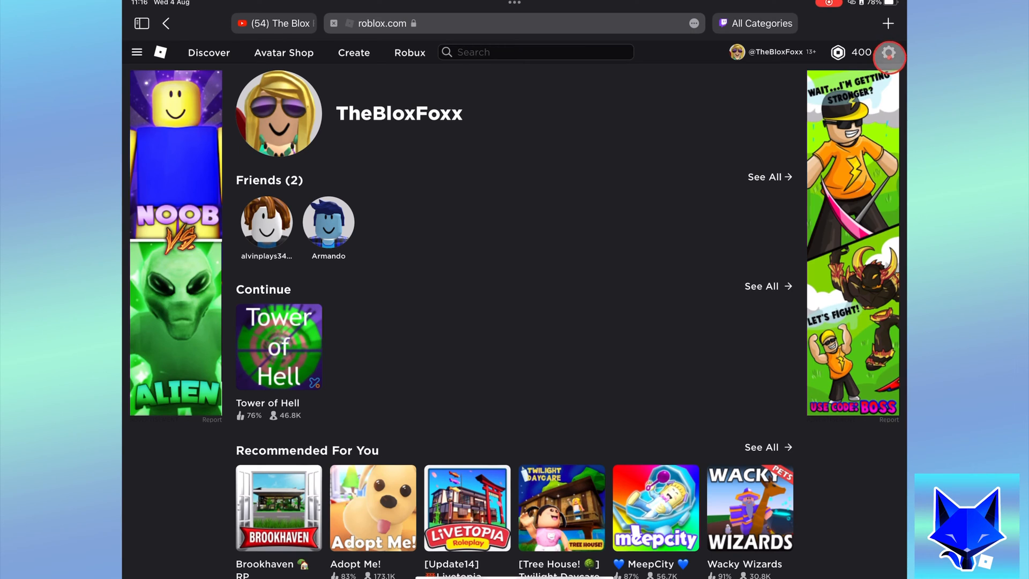
{"action": "left_click", "coordinate": [889, 52]}
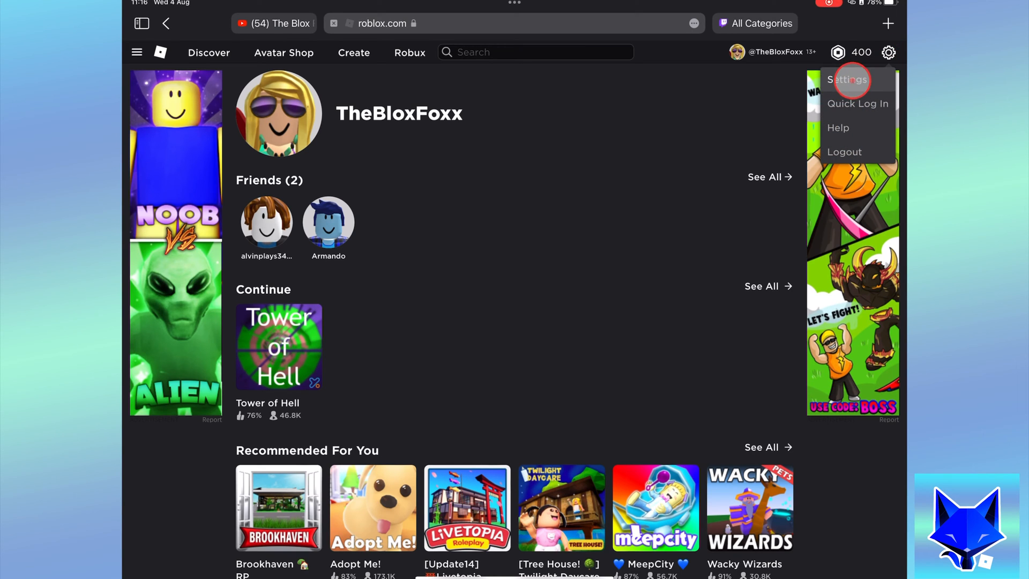
{"action": "left_click", "coordinate": [848, 79]}
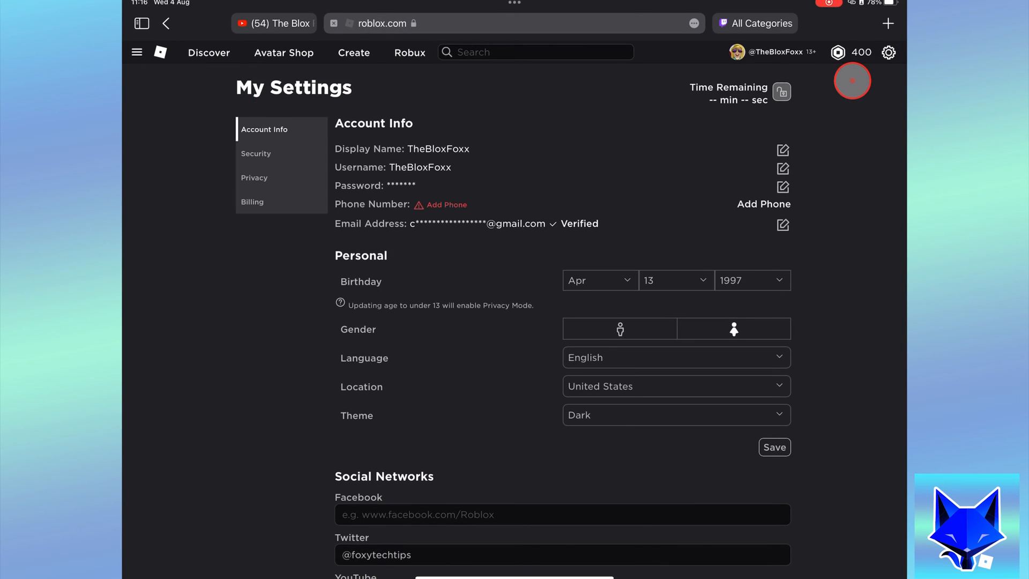
Step: Enter 'Tw.tv/username!!!' in the Social Networks Twitch field and save the section
{"action": "scroll", "scroll_direction": "down", "scroll_amount": 3}
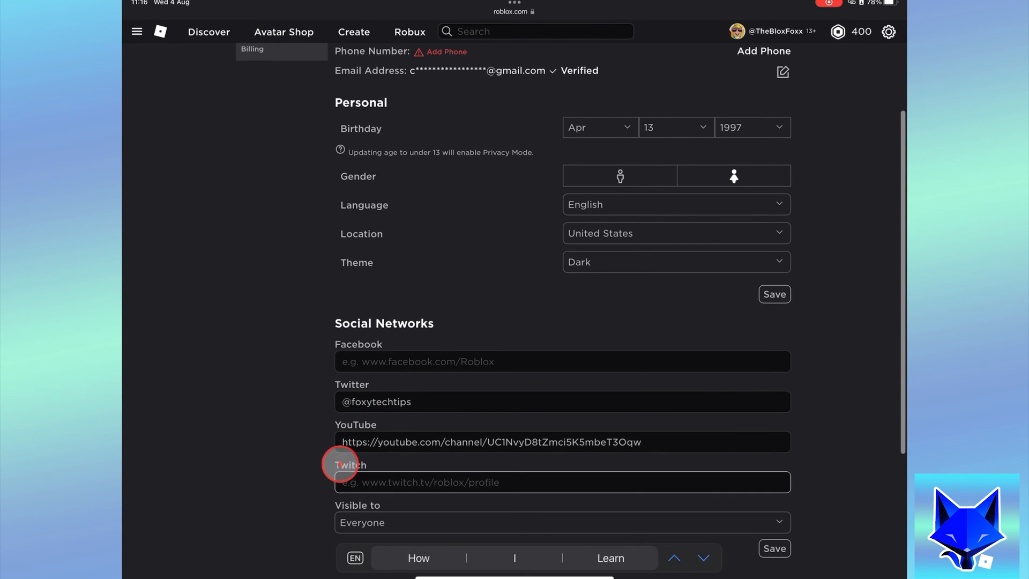
{"action": "type", "text": "Twitch,"}
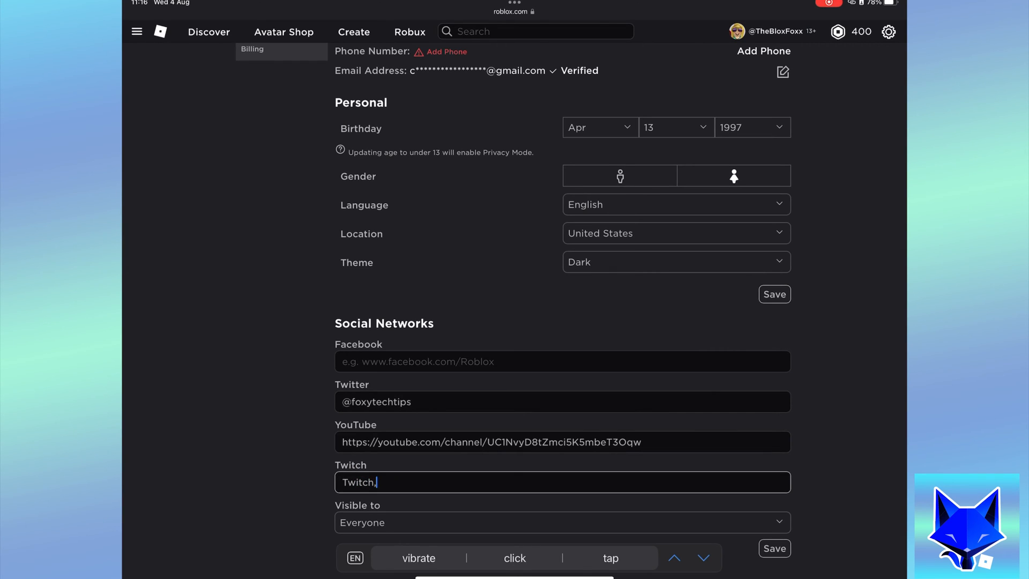
{"action": "type", "text": ".tv"}
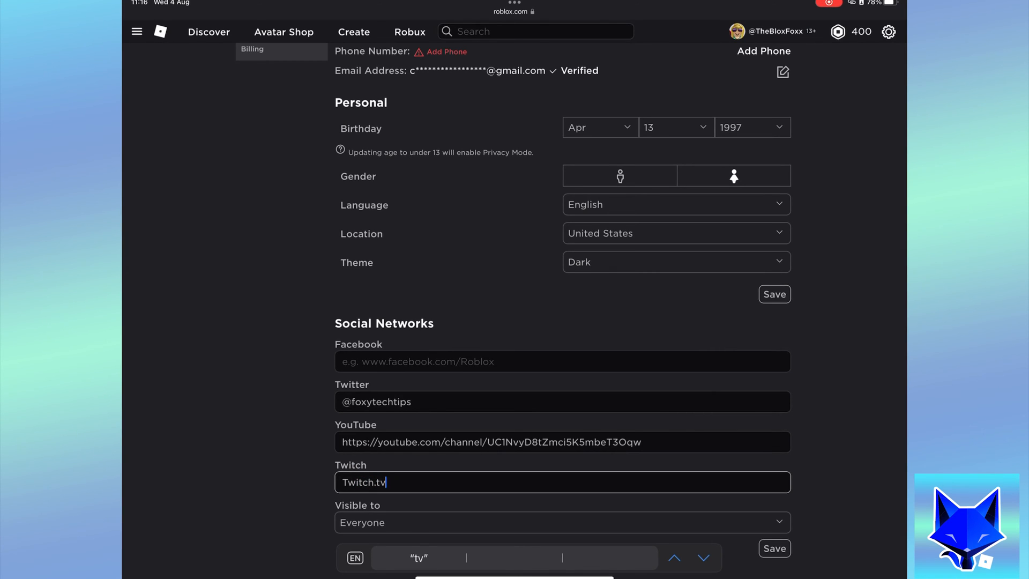
{"action": "type", "text": "/usern"}
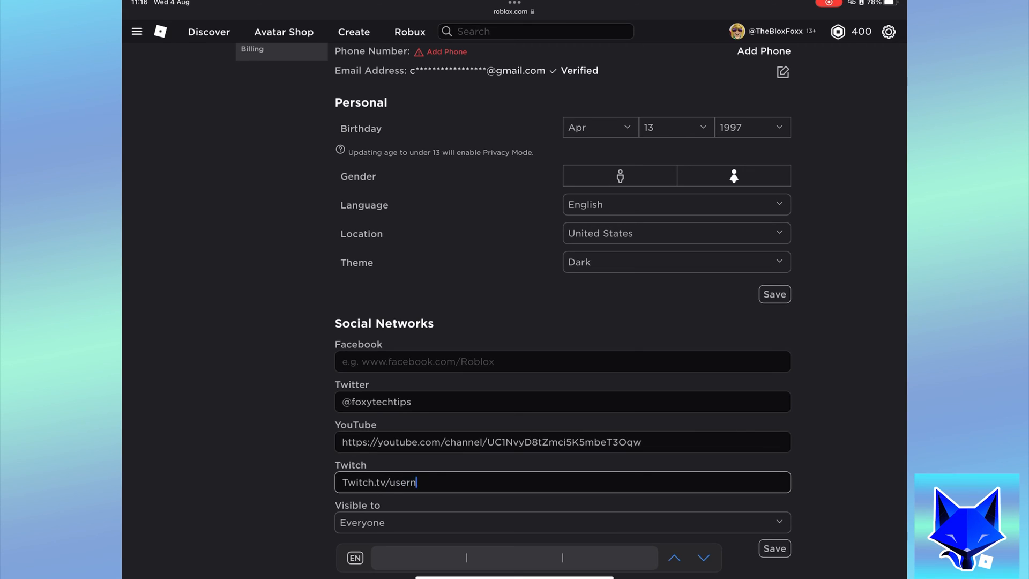
{"action": "type", "text": "ame!!!"}
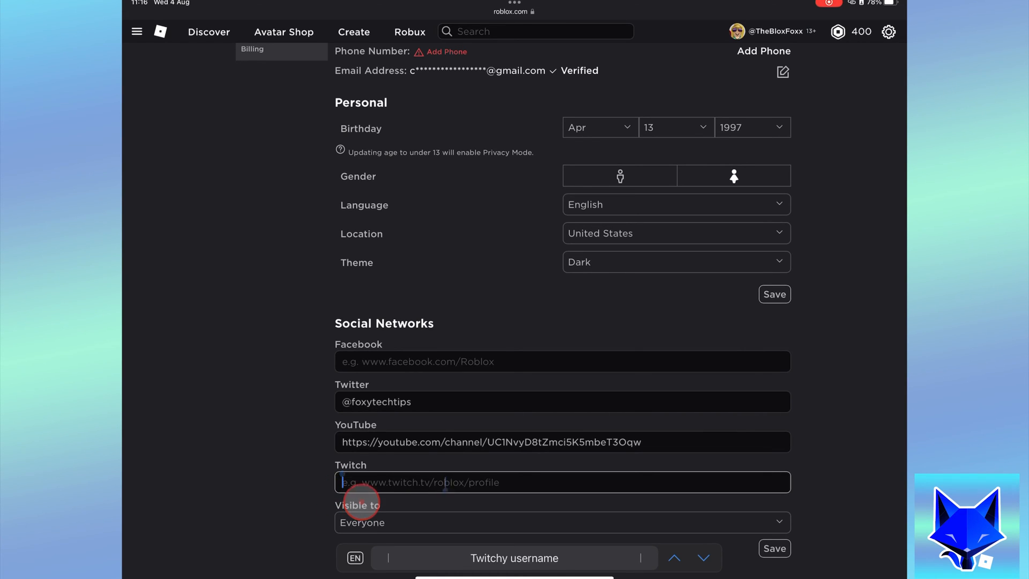
{"action": "scroll", "scroll_direction": "down", "scroll_amount": 3}
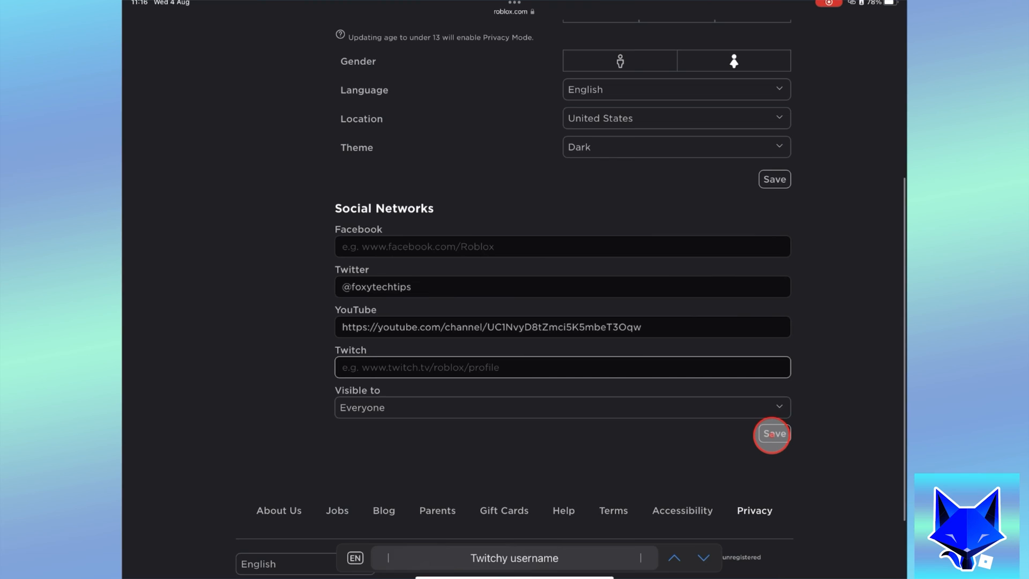
{"action": "scroll", "scroll_direction": "up", "scroll_amount": 3}
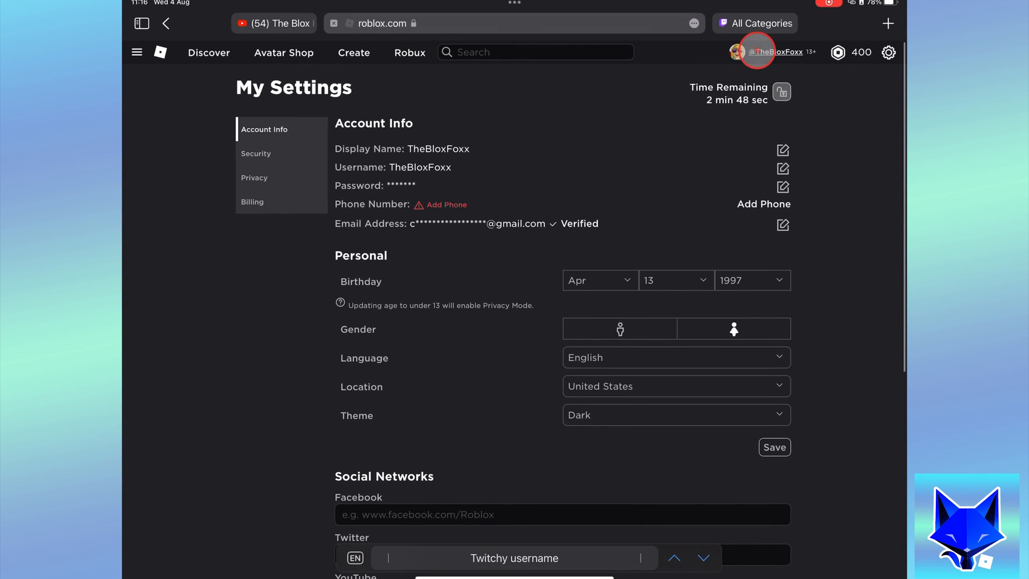
Step: View TheBloxFoxx's profile About icons, then return to The Blox Fox YouTube tab
{"action": "left_click", "coordinate": [774, 52]}
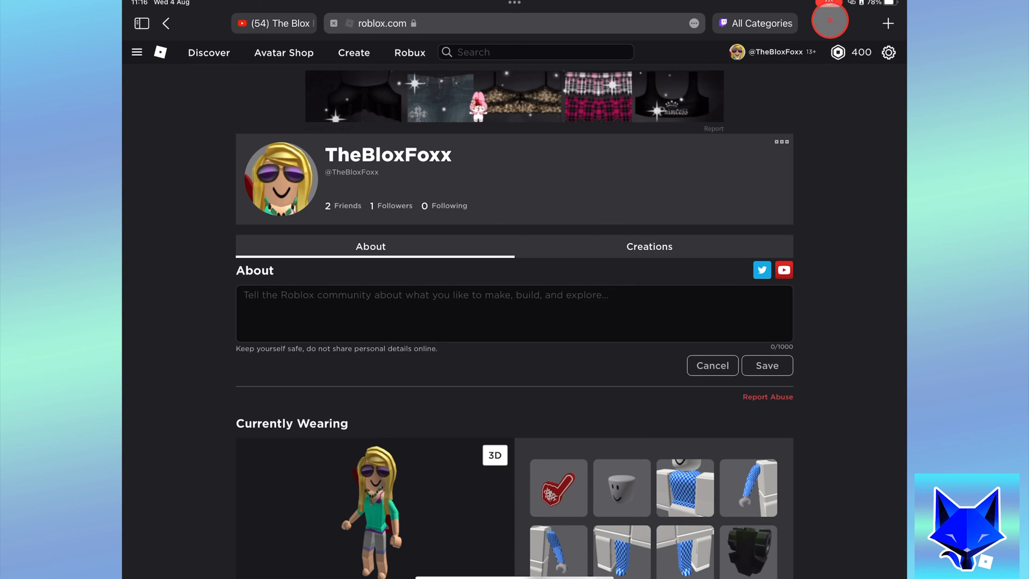
{"action": "left_click", "coordinate": [275, 23]}
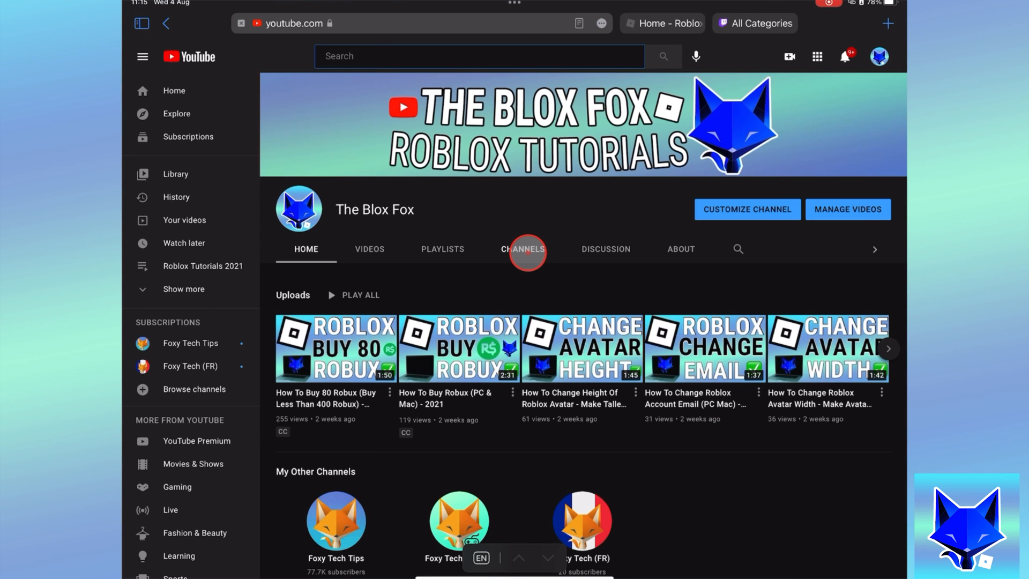